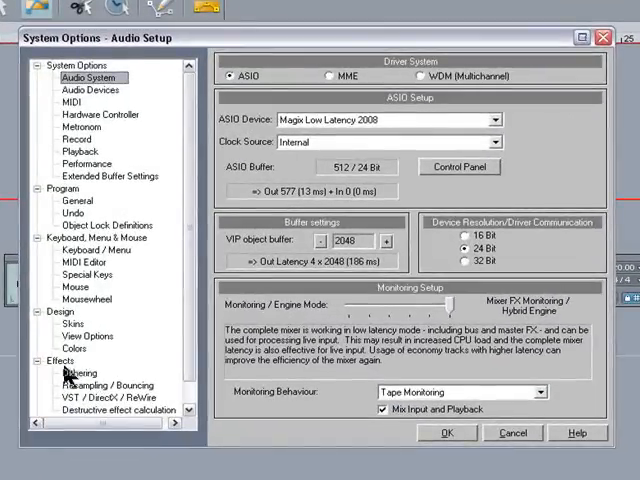
{"action": "mouse_move", "coordinate": [90, 404]}
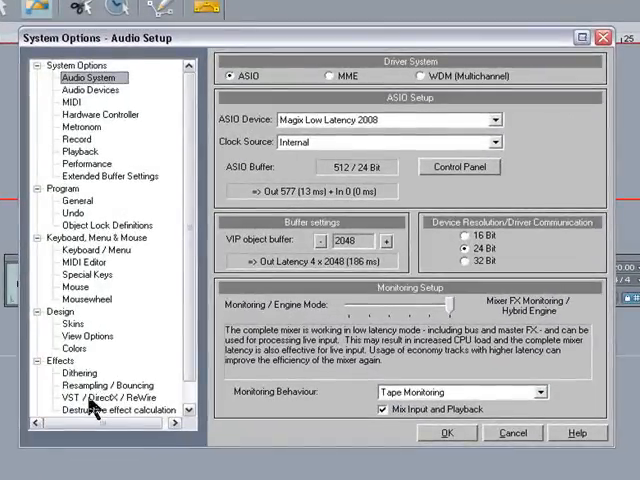
Step: Set the VST plug-in path to MAGIX\Samplitude_10_Pro\VstPlugins via the VST/DirectX setup's folder browser
{"action": "left_click", "coordinate": [104, 400]}
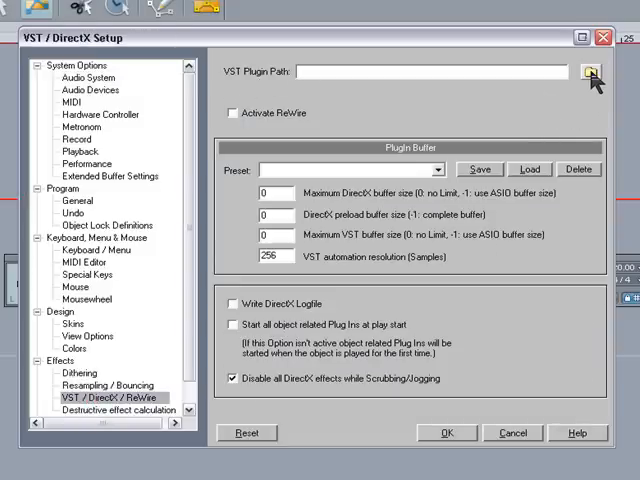
{"action": "left_click", "coordinate": [588, 72]}
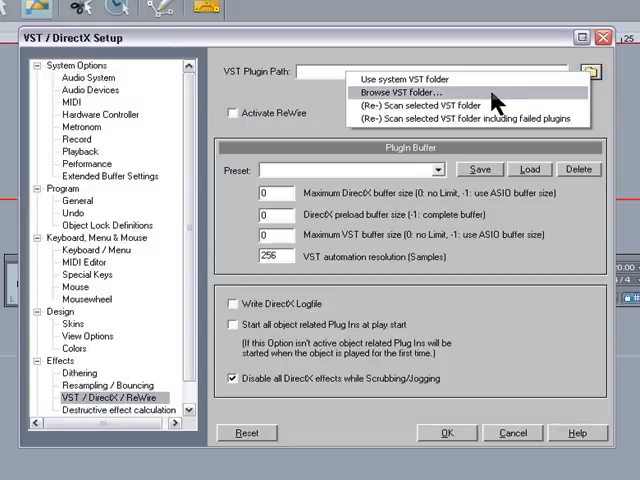
{"action": "left_click", "coordinate": [398, 92]}
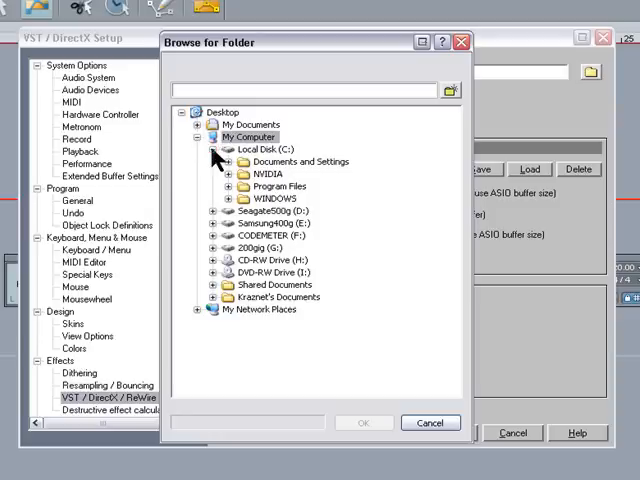
{"action": "mouse_move", "coordinate": [220, 190]}
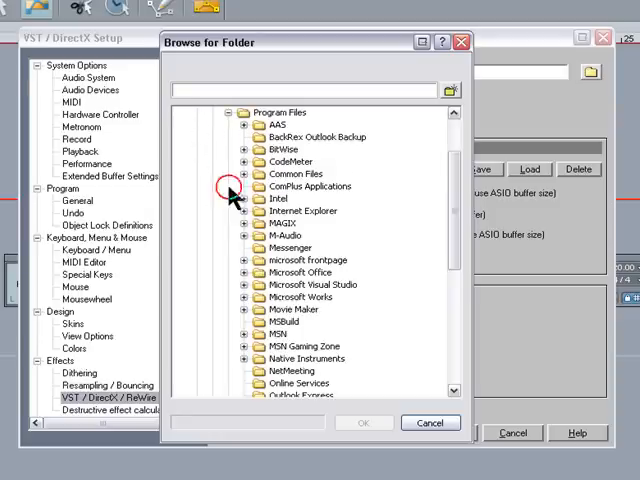
{"action": "left_click", "coordinate": [244, 224]}
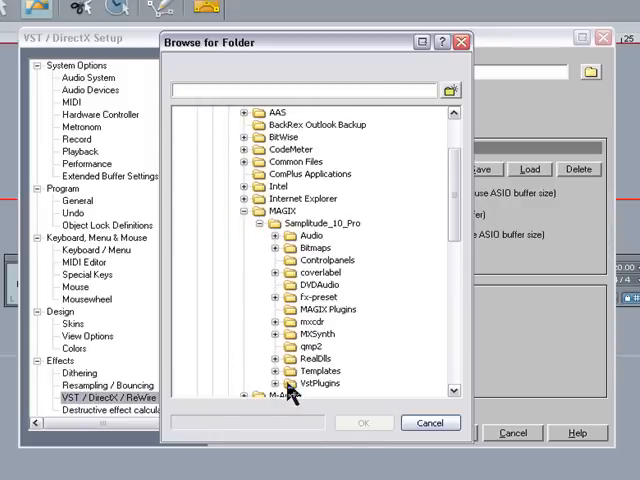
{"action": "left_click", "coordinate": [364, 422]}
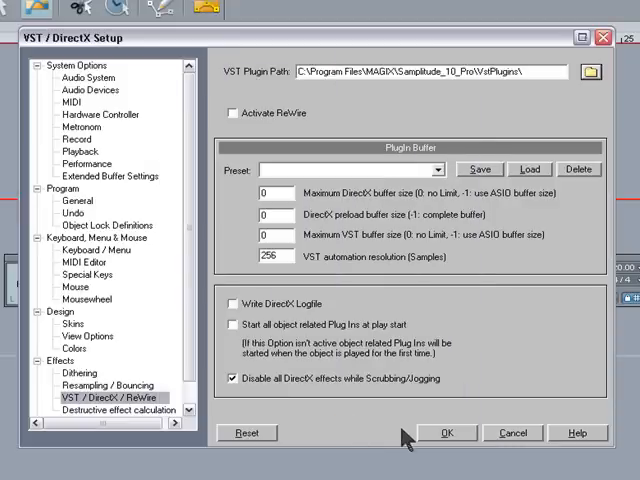
Step: Apply the new plug-in path and close the VST/DirectX setup
{"action": "left_click", "coordinate": [448, 432]}
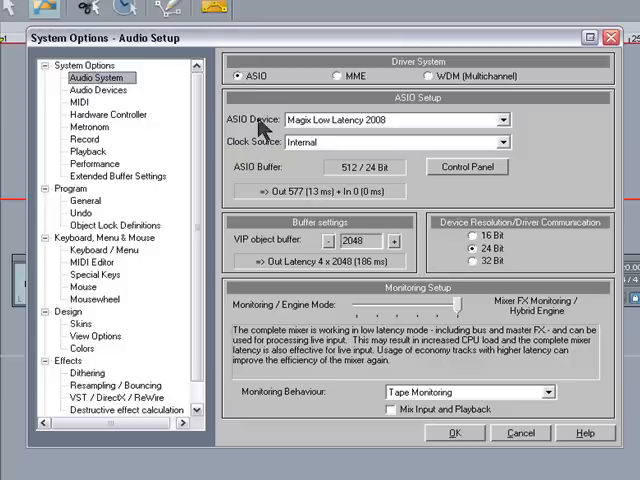
{"action": "mouse_move", "coordinate": [260, 82]}
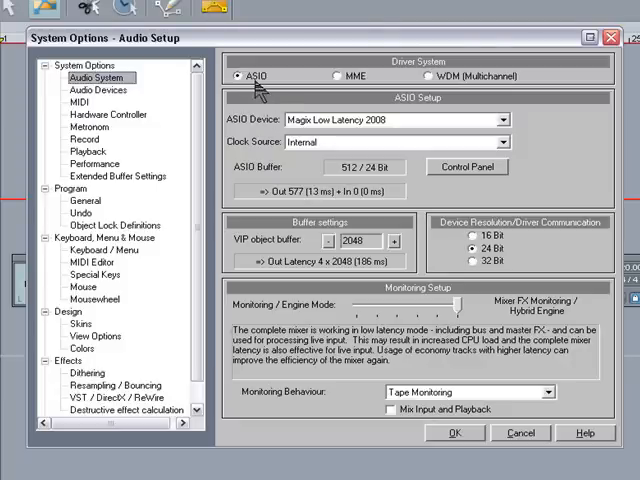
{"action": "left_click", "coordinate": [500, 120]}
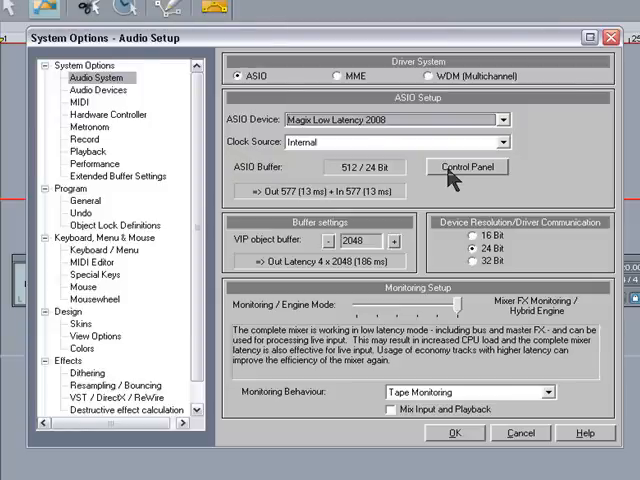
Step: Choose the sound card in the Magix Low Latency 2008 ASIO control panel, then go to Audio Devices
{"action": "left_click", "coordinate": [468, 168]}
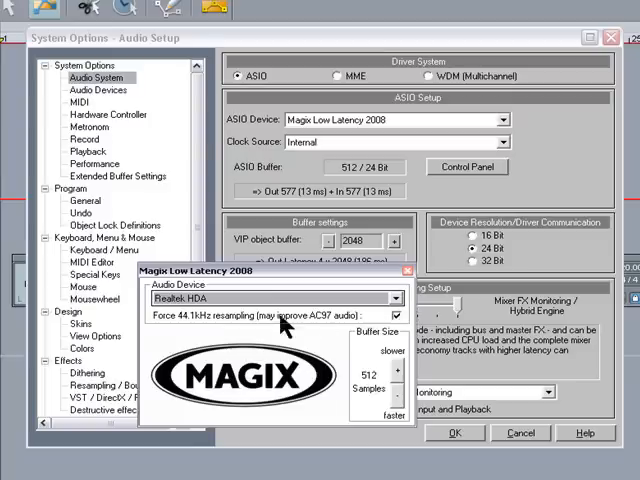
{"action": "mouse_move", "coordinate": [400, 304]}
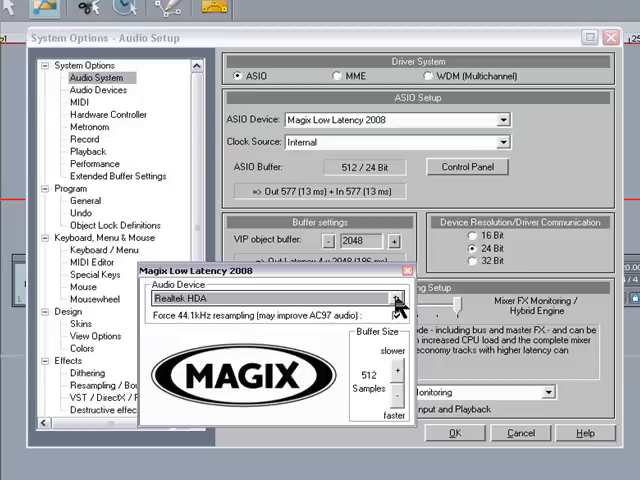
{"action": "left_click", "coordinate": [398, 298]}
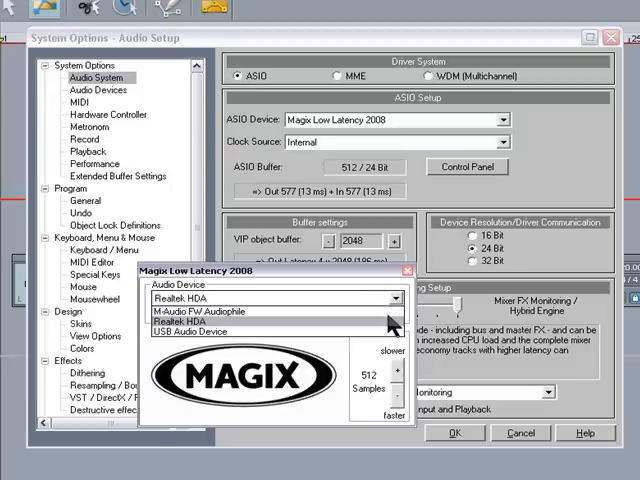
{"action": "left_click", "coordinate": [208, 312]}
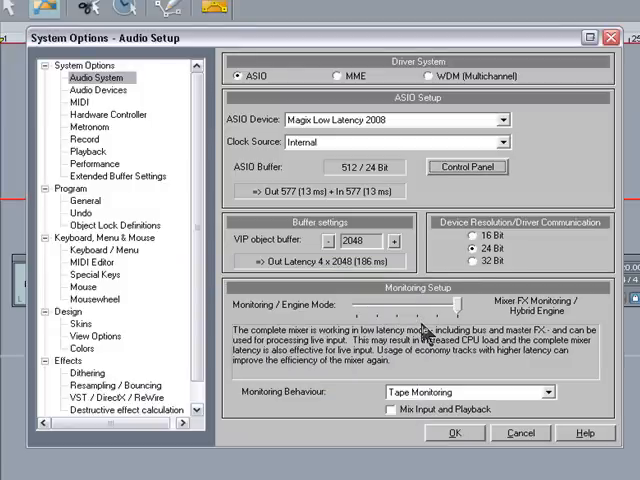
{"action": "mouse_move", "coordinate": [430, 336]}
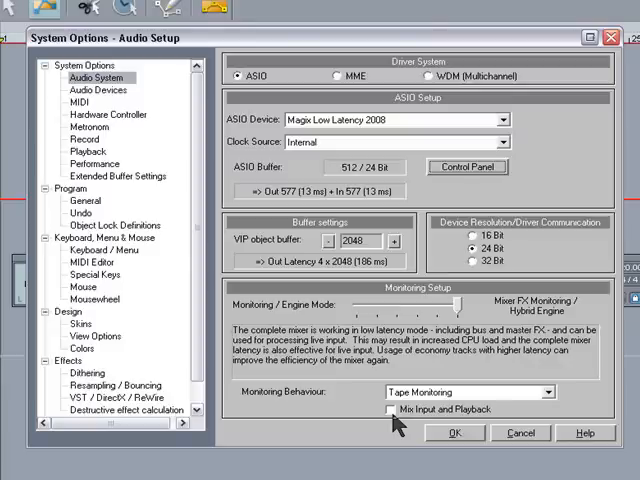
{"action": "left_click", "coordinate": [100, 88]}
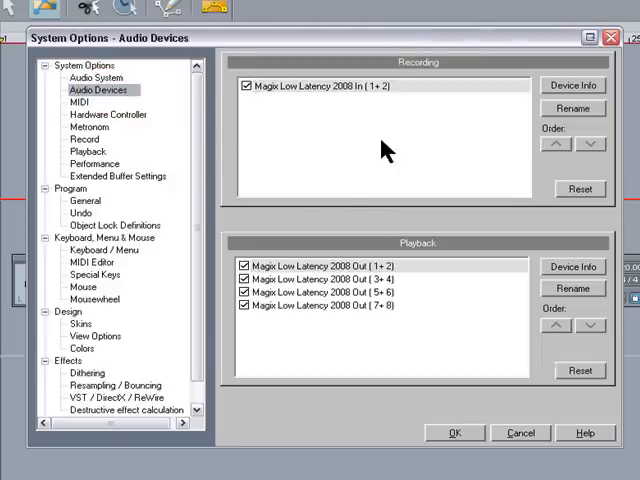
{"action": "mouse_move", "coordinate": [262, 112]}
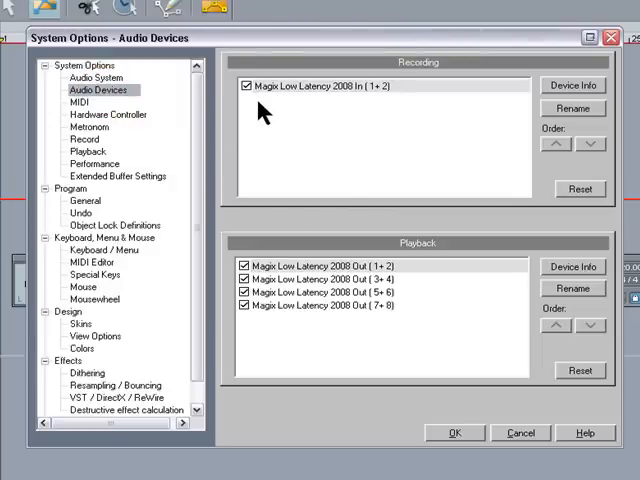
{"action": "mouse_move", "coordinate": [268, 110]}
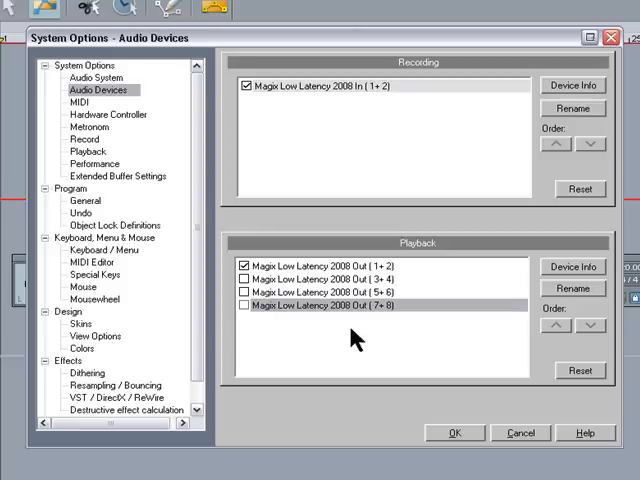
Step: Move on to the MIDI device settings page of System Options
{"action": "left_click", "coordinate": [72, 100]}
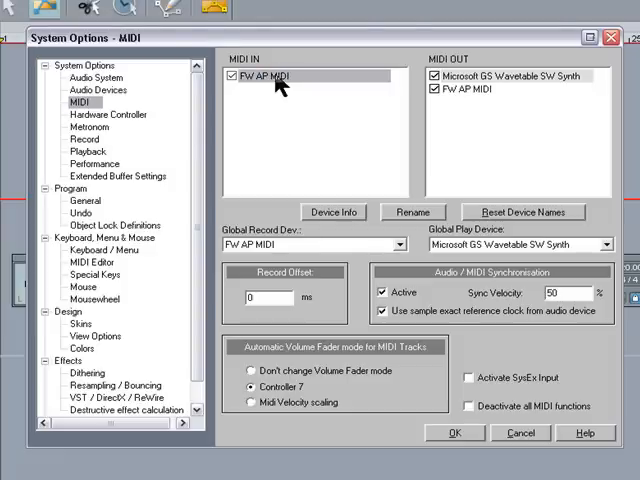
{"action": "mouse_move", "coordinate": [384, 244]}
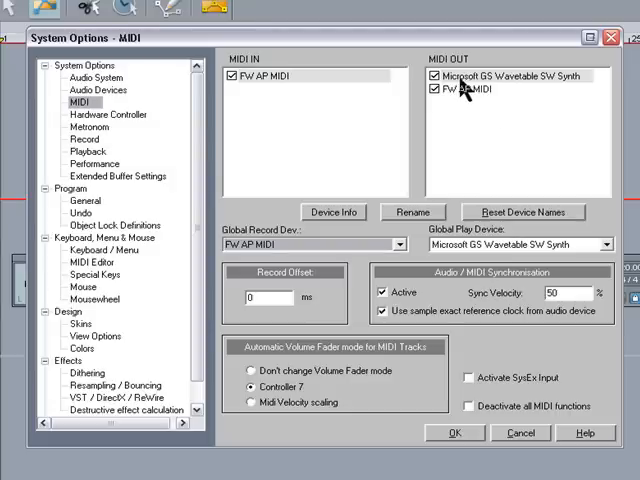
{"action": "mouse_move", "coordinate": [484, 92]}
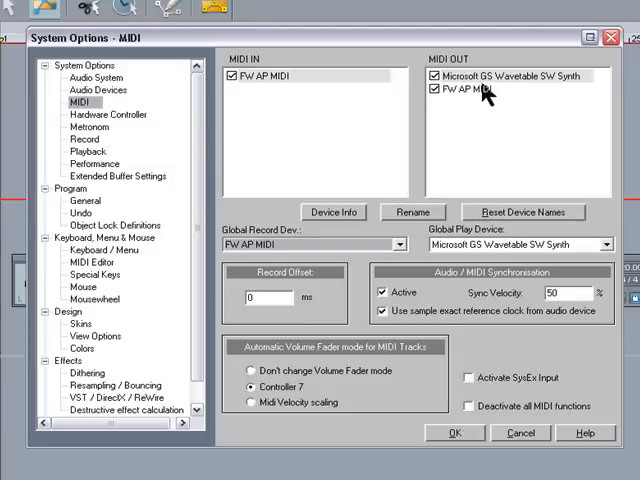
Step: Enable PV AP MIDI as MIDI output and set the sync velocity to 100
{"action": "left_click", "coordinate": [432, 76]}
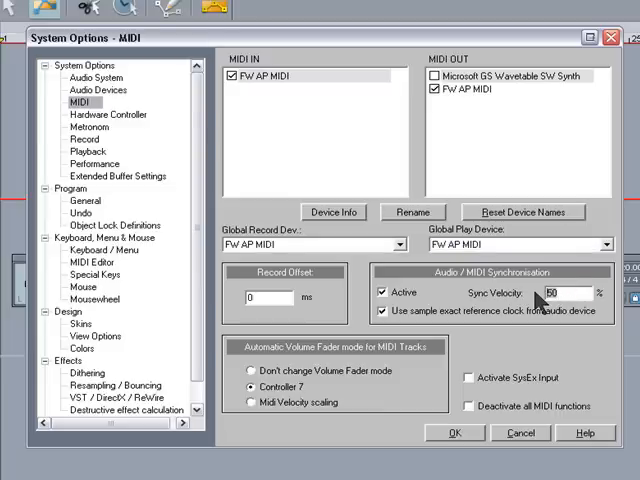
{"action": "type", "text": "100"}
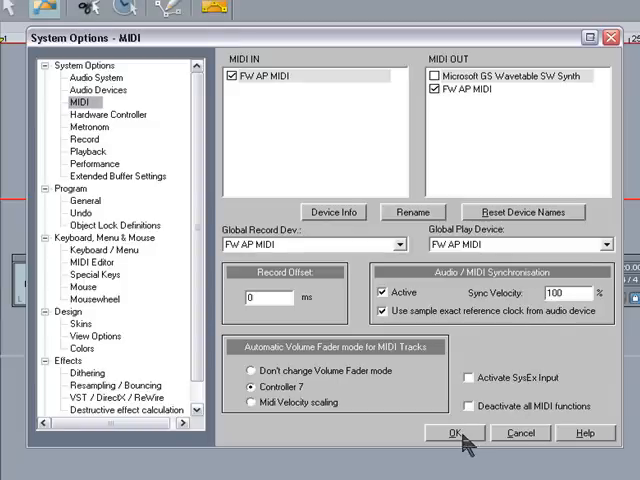
Step: Apply the MIDI settings and close System Options, returning to the track view
{"action": "left_click", "coordinate": [452, 432]}
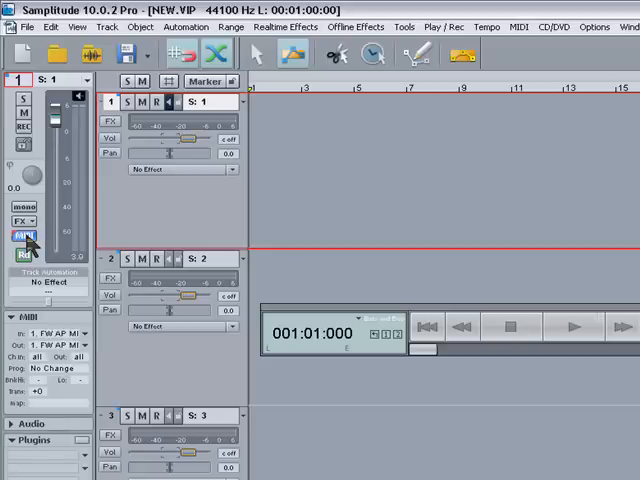
{"action": "mouse_move", "coordinate": [222, 222]}
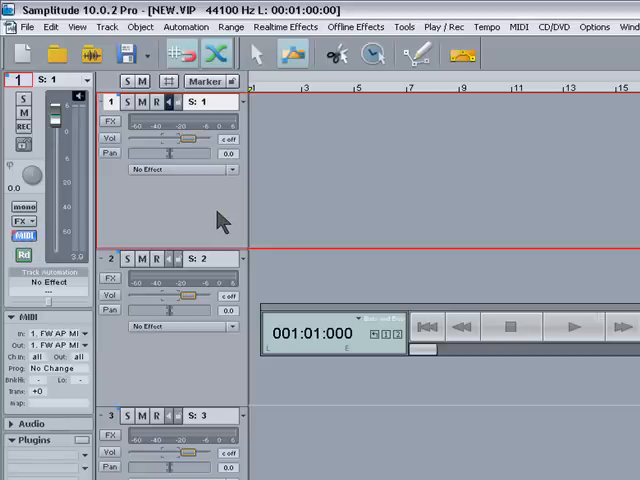
{"action": "mouse_move", "coordinate": [228, 224]}
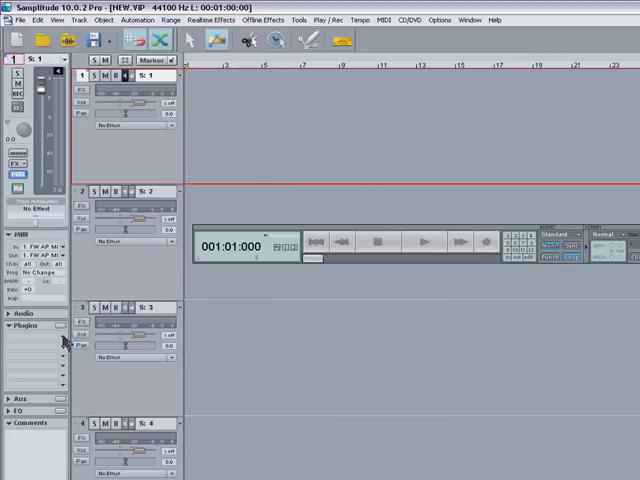
{"action": "left_click", "coordinate": [24, 326]}
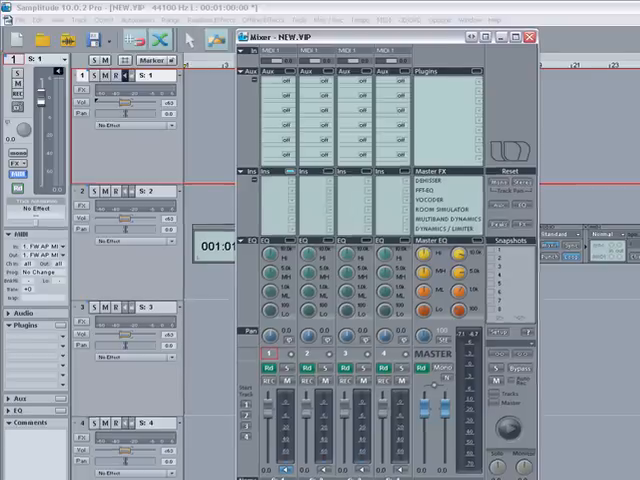
{"action": "left_click", "coordinate": [270, 172]}
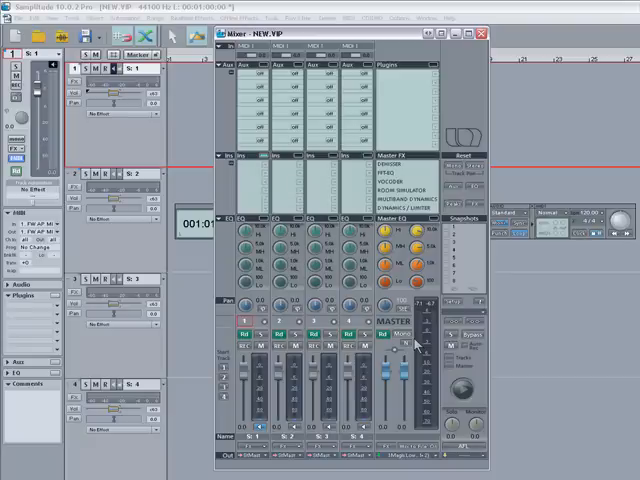
{"action": "left_click", "coordinate": [480, 36]}
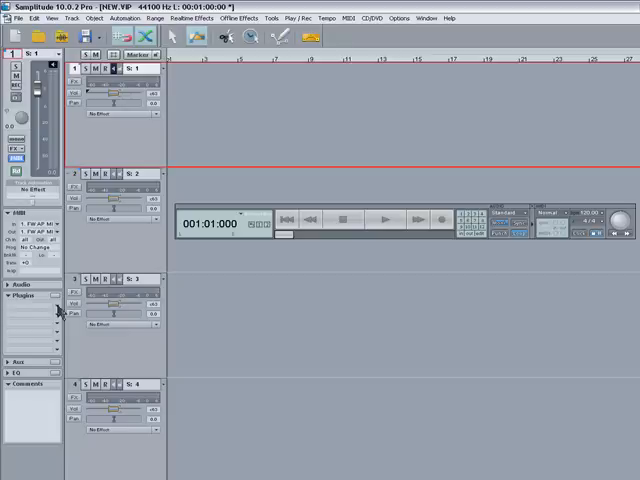
Step: Insert the B4 II organ VSTi on track 1
{"action": "left_click", "coordinate": [18, 296]}
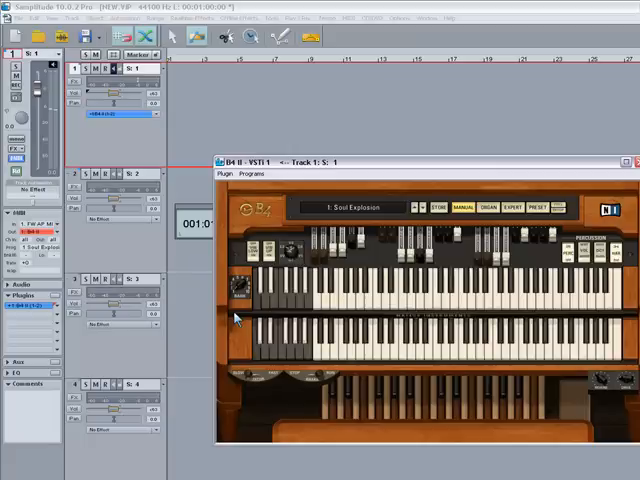
{"action": "mouse_move", "coordinate": [478, 304]}
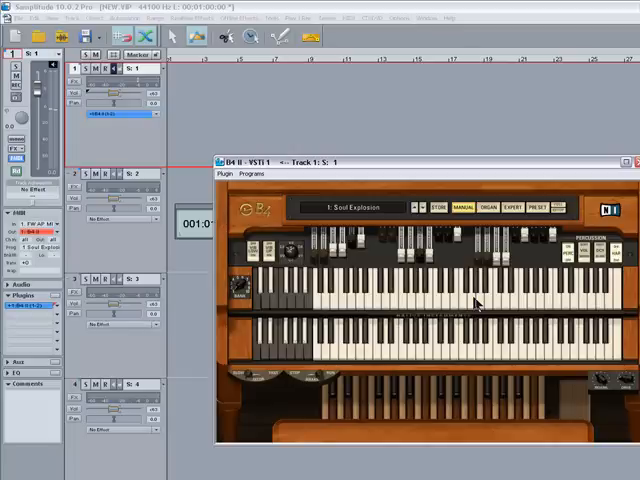
{"action": "mouse_move", "coordinate": [584, 190]}
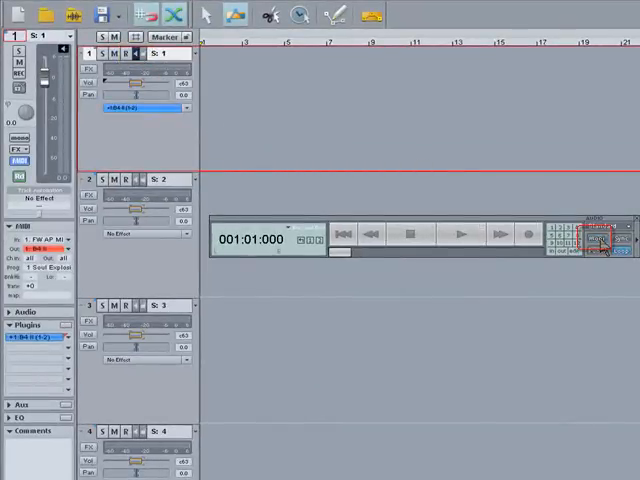
Step: Close the organ window and keep Automatic MIDI Monitoring (Thru) as the monitoring mode
{"action": "left_click", "coordinate": [604, 240]}
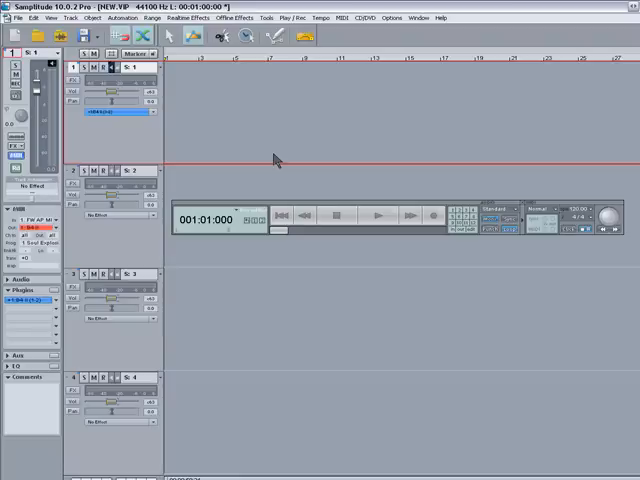
{"action": "left_click", "coordinate": [368, 124]}
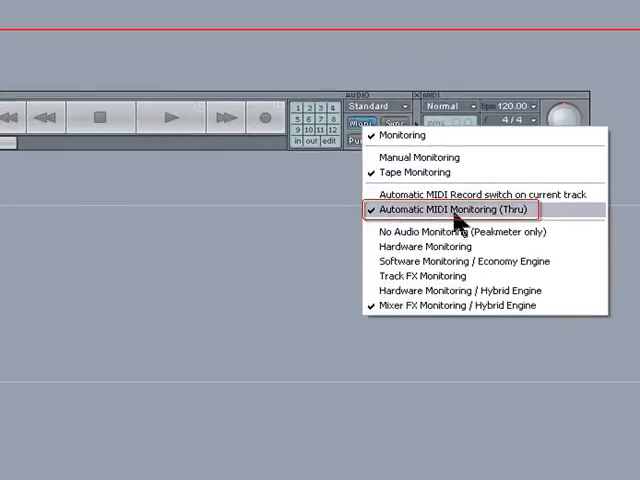
{"action": "left_click", "coordinate": [456, 210]}
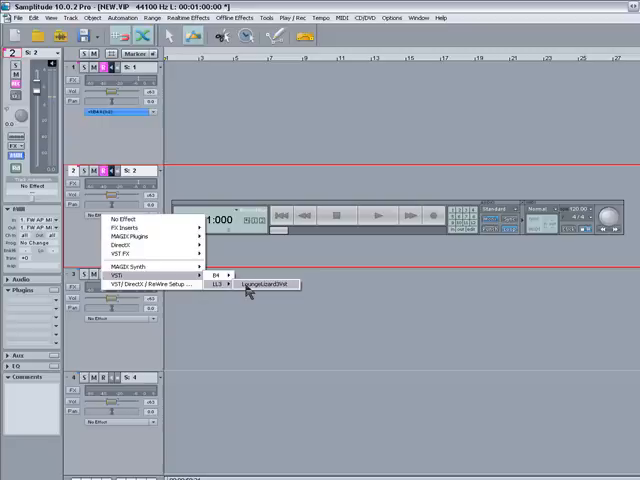
Step: Load the Lounge Lizard electric piano VSTi on track 2 and close its editor
{"action": "left_click", "coordinate": [260, 286]}
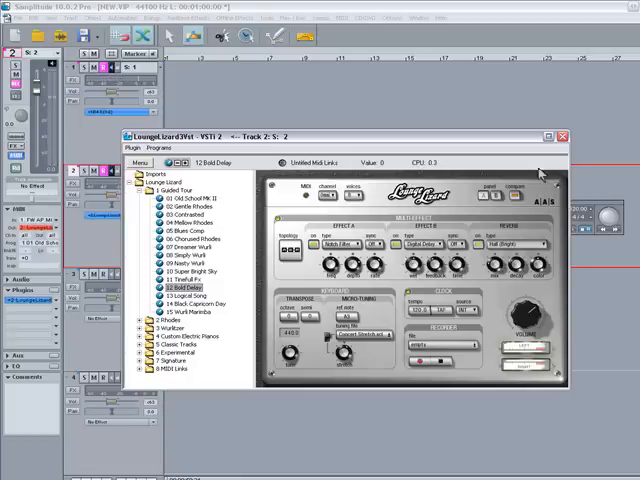
{"action": "left_click", "coordinate": [568, 136]}
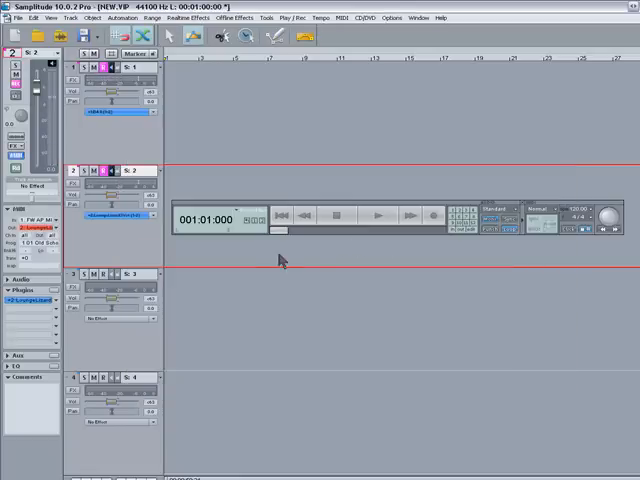
{"action": "mouse_move", "coordinate": [218, 260]}
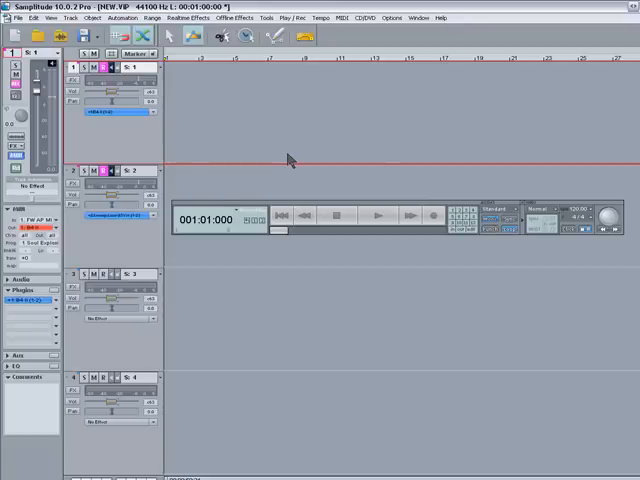
{"action": "mouse_move", "coordinate": [248, 154]}
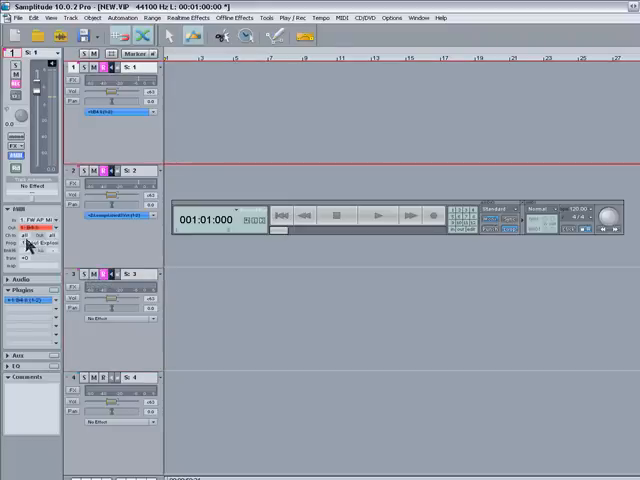
Step: Assign a MIDI channel to track 2 from its channel dropdown
{"action": "left_click", "coordinate": [22, 228]}
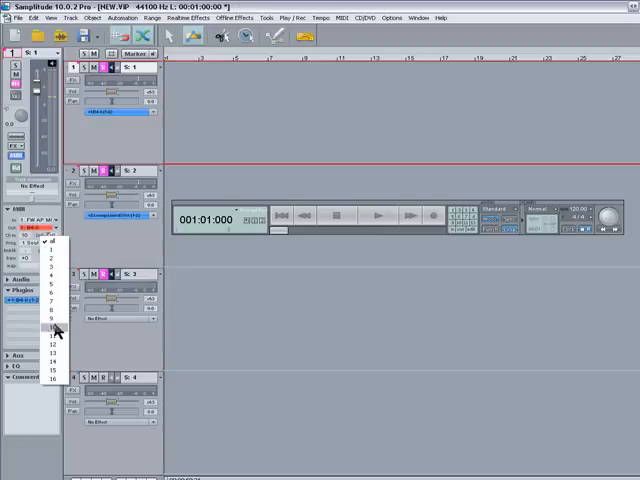
{"action": "left_click", "coordinate": [56, 328]}
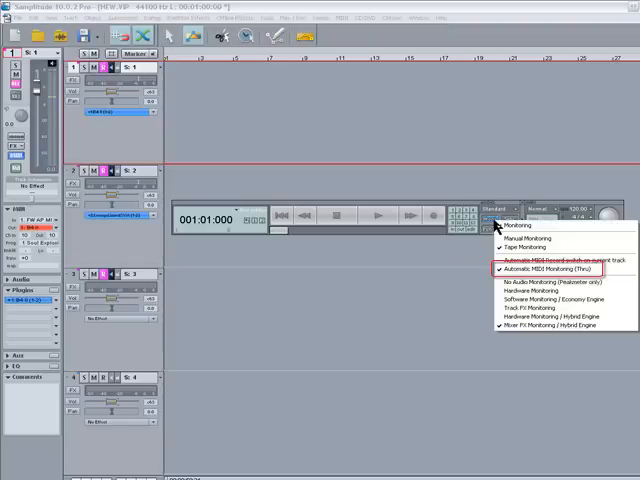
Step: Switch the monitoring mode to Automatic MIDI Monitoring (Thru)
{"action": "left_click", "coordinate": [556, 270]}
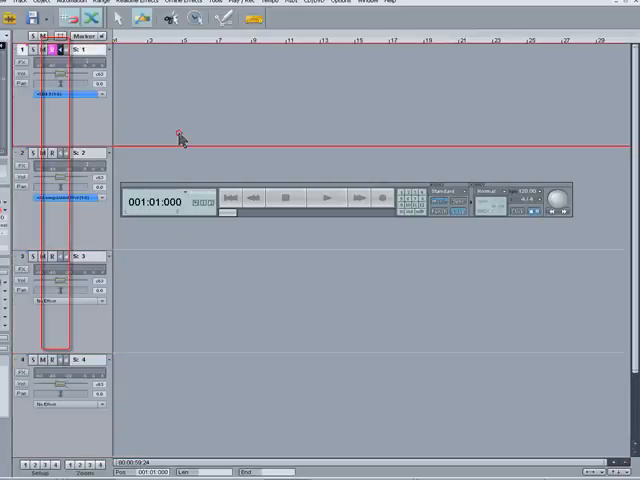
{"action": "mouse_move", "coordinate": [180, 140]}
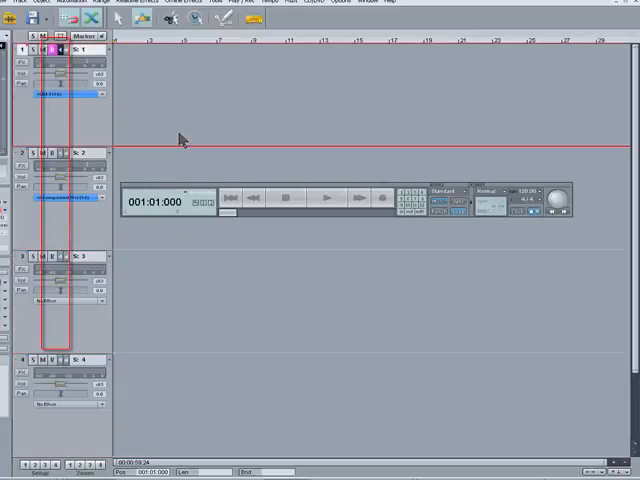